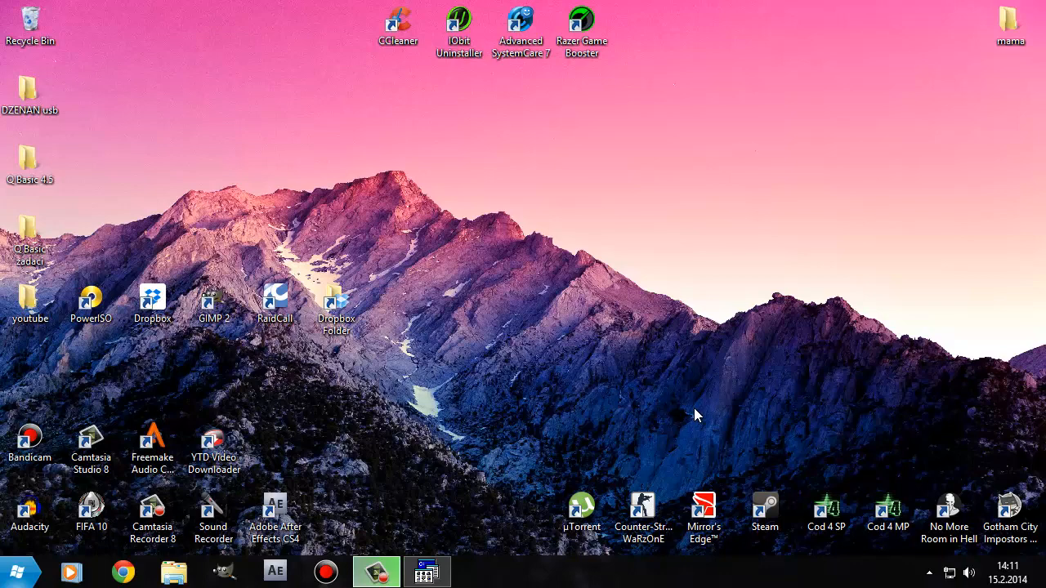
{"action": "mouse_move", "coordinate": [554, 454]}
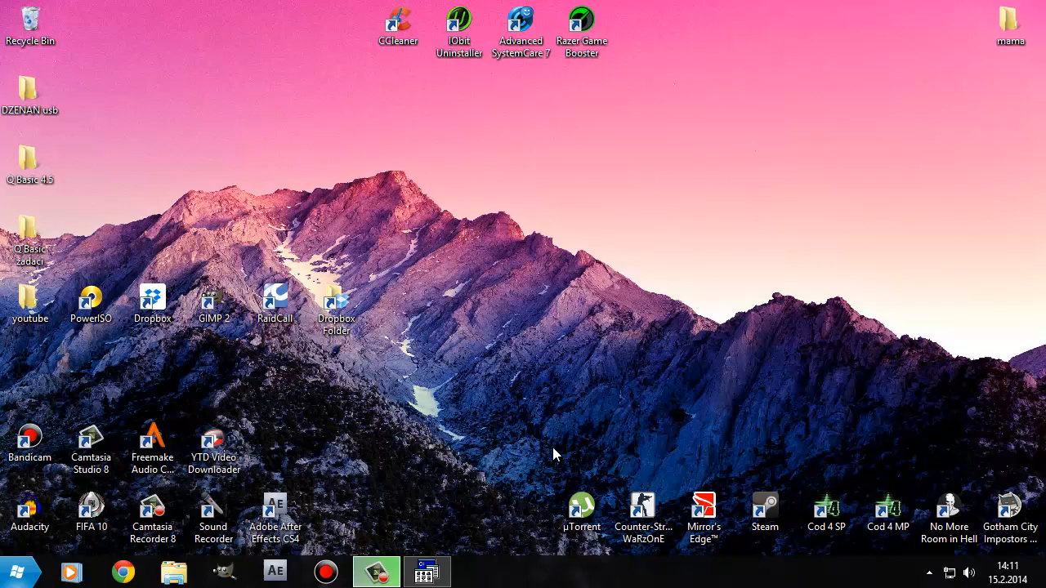
Step: Launch QB.EXE and enter lines 10 CLS and 20 i = 1
{"action": "left_click", "coordinate": [425, 572]}
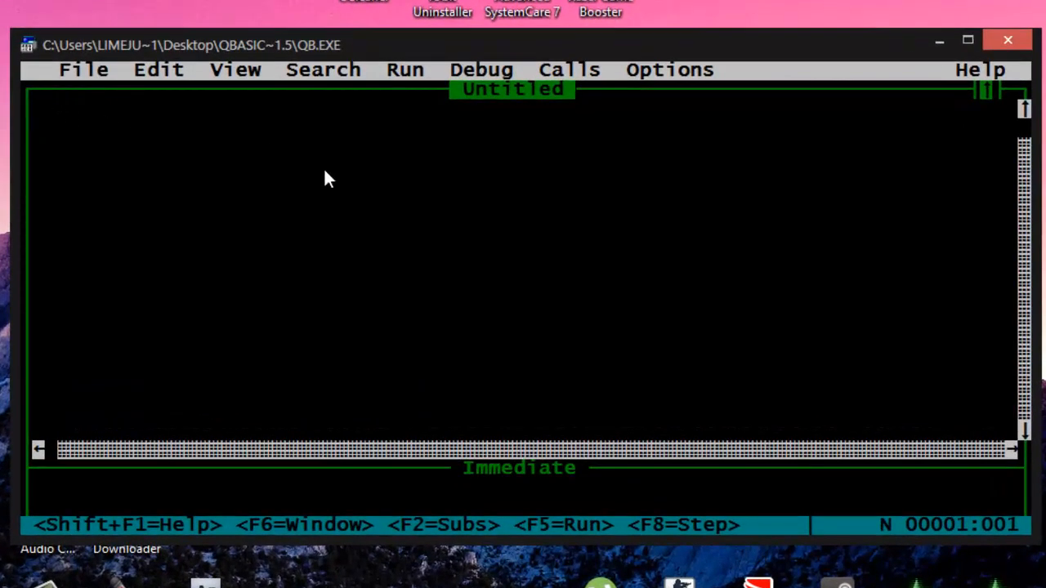
{"action": "type", "text": "10 cls"}
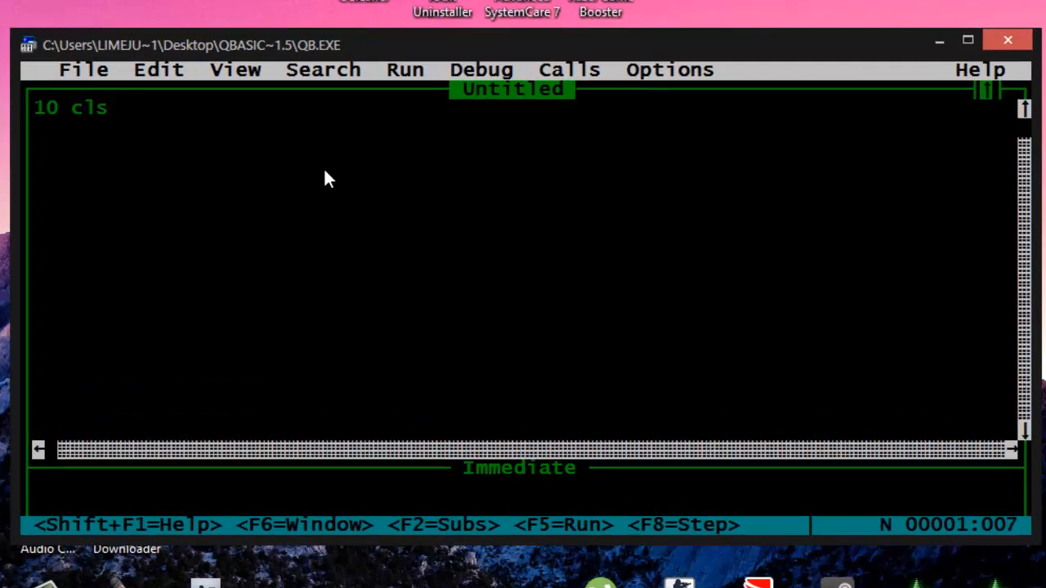
{"action": "key", "text": "enter"}
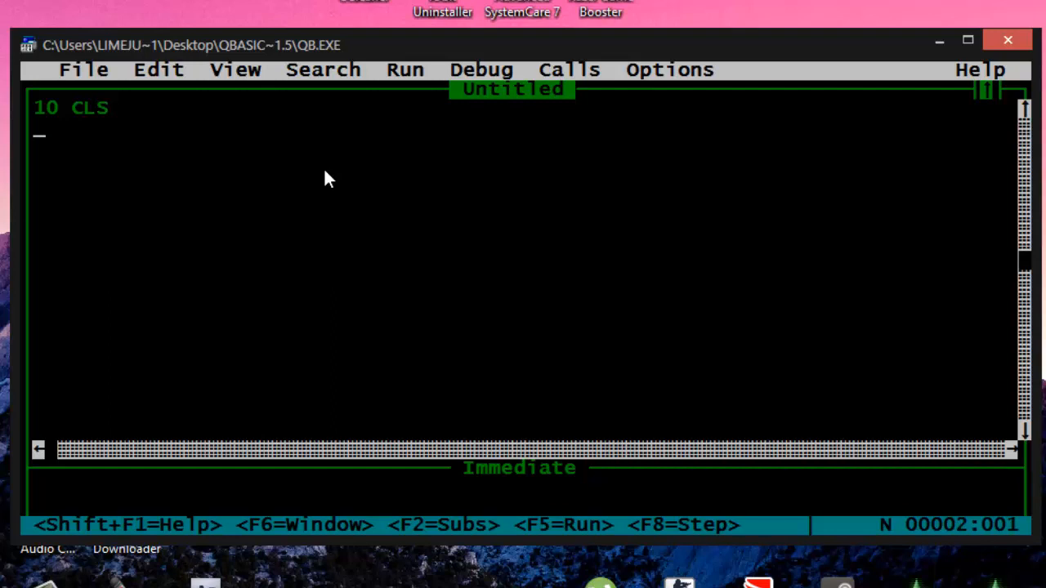
{"action": "type", "text": "20"}
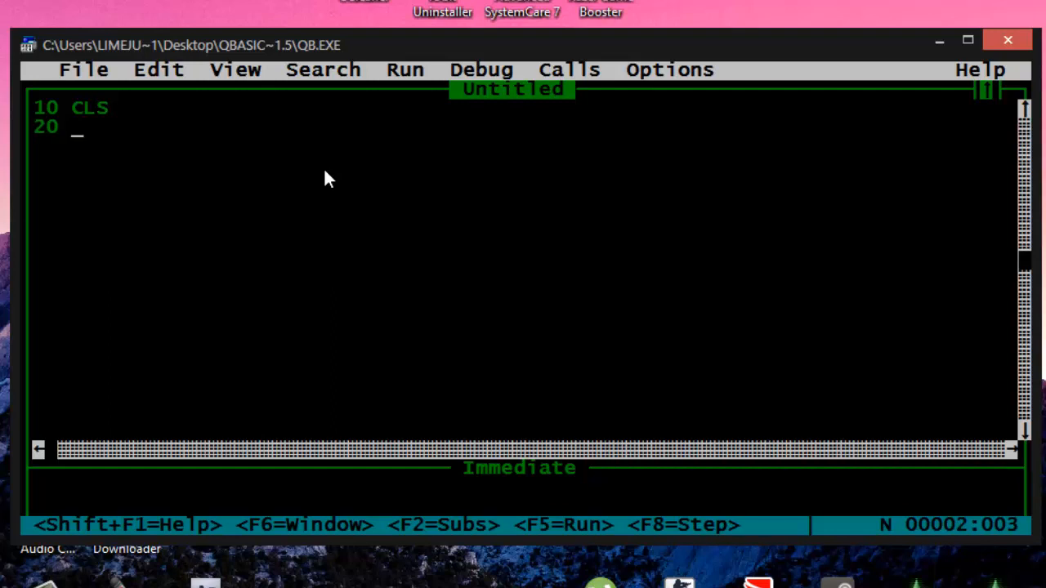
{"action": "type", "text": "i ="}
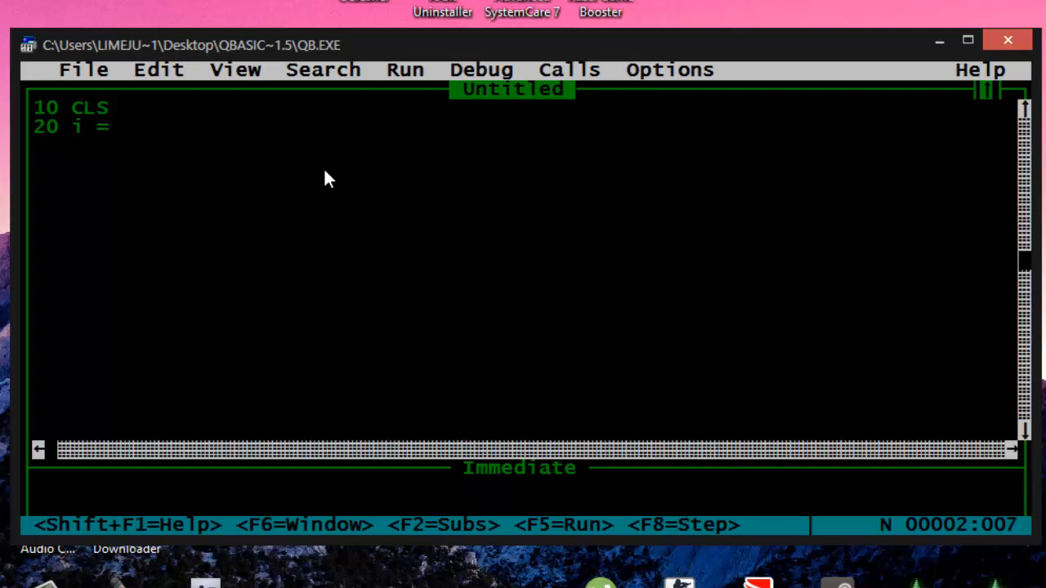
{"action": "type", "text": "1"}
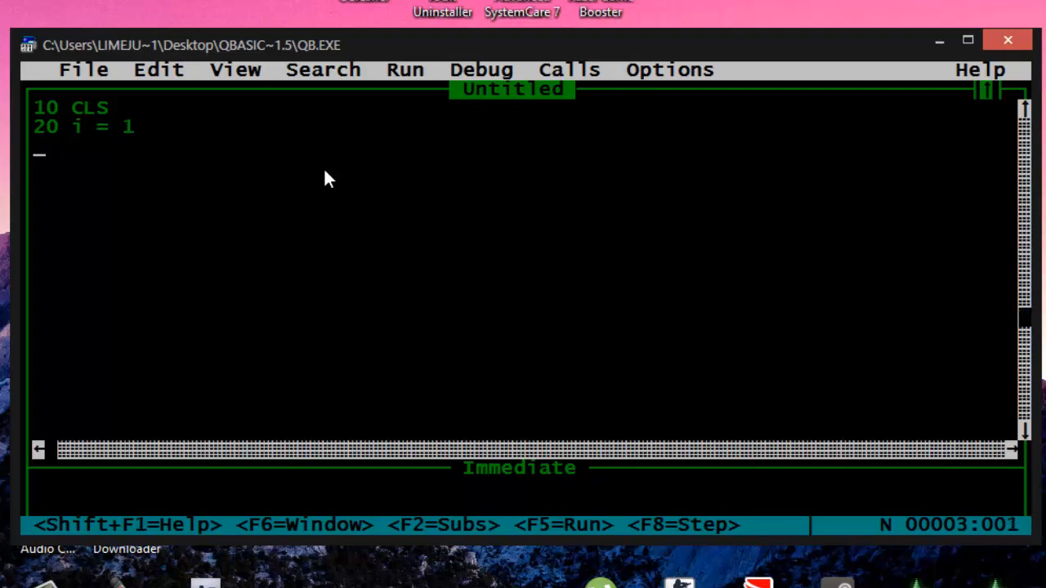
Step: Add lines 30 PRINT i and 40 i = i + 1
{"action": "type", "text": "30"}
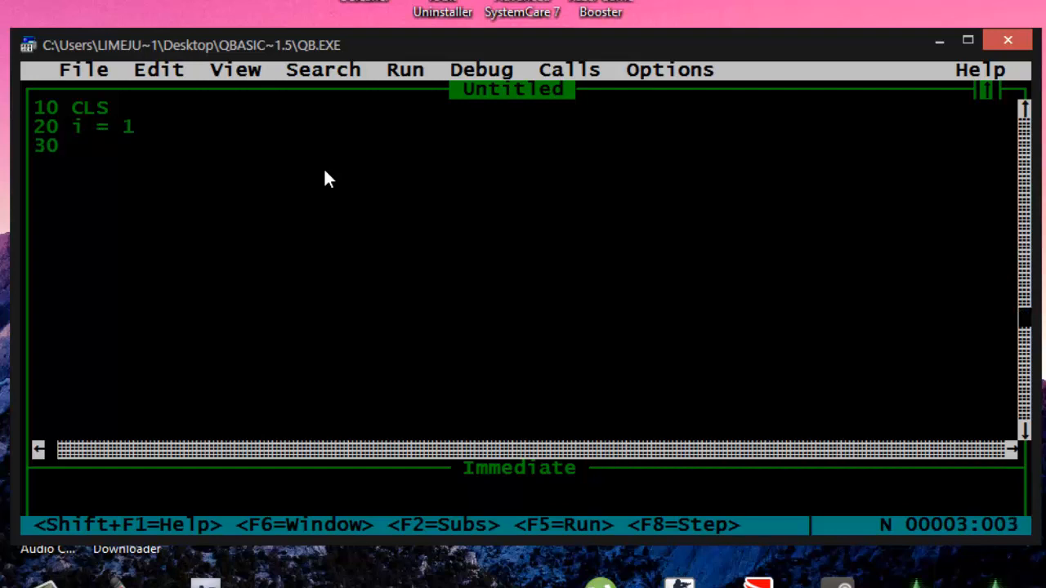
{"action": "type", "text": "pri"}
{"action": "type", "text": "40"}
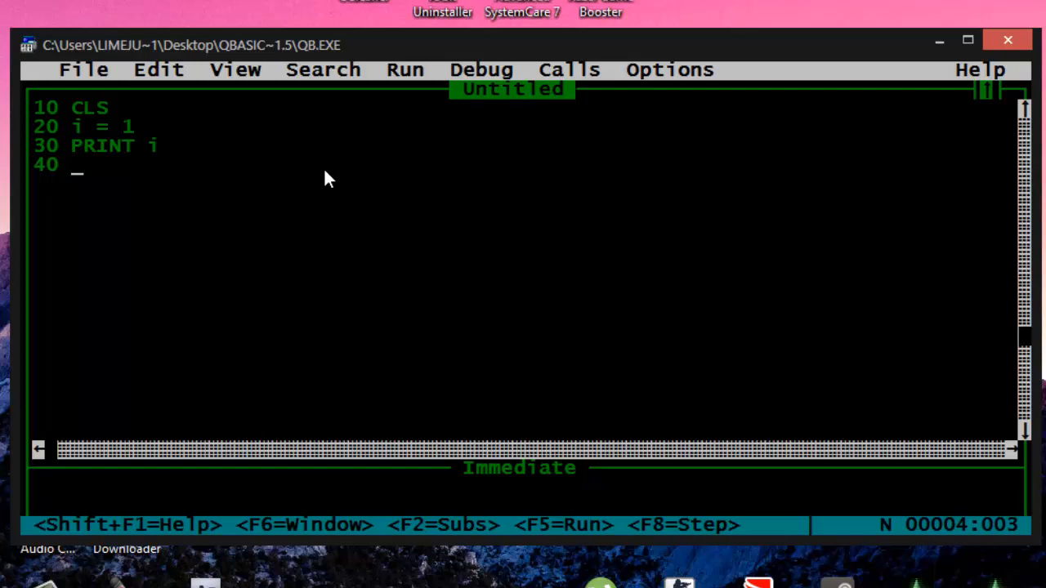
{"action": "type", "text": "i"}
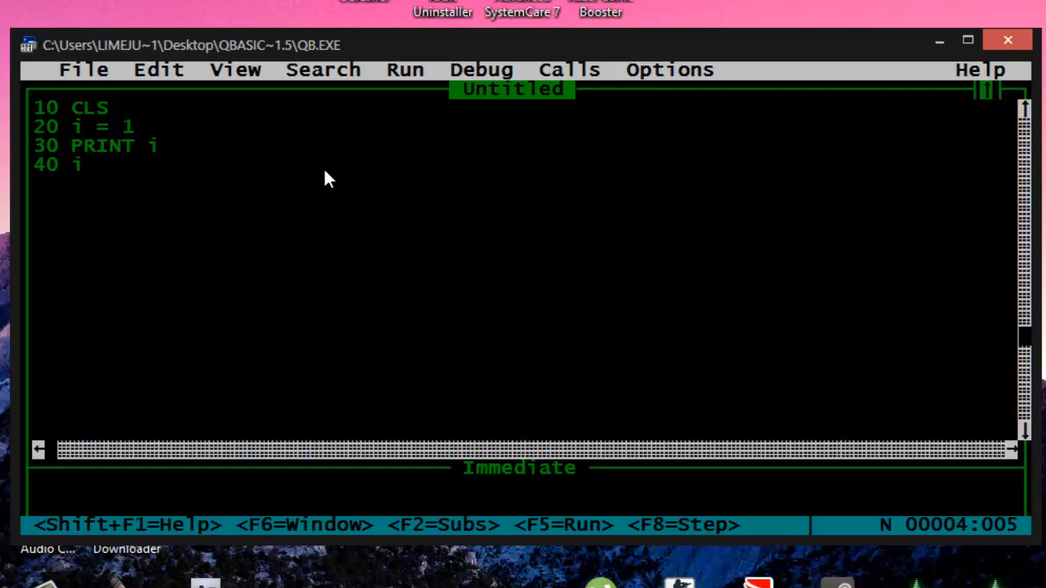
{"action": "type", "text": "="}
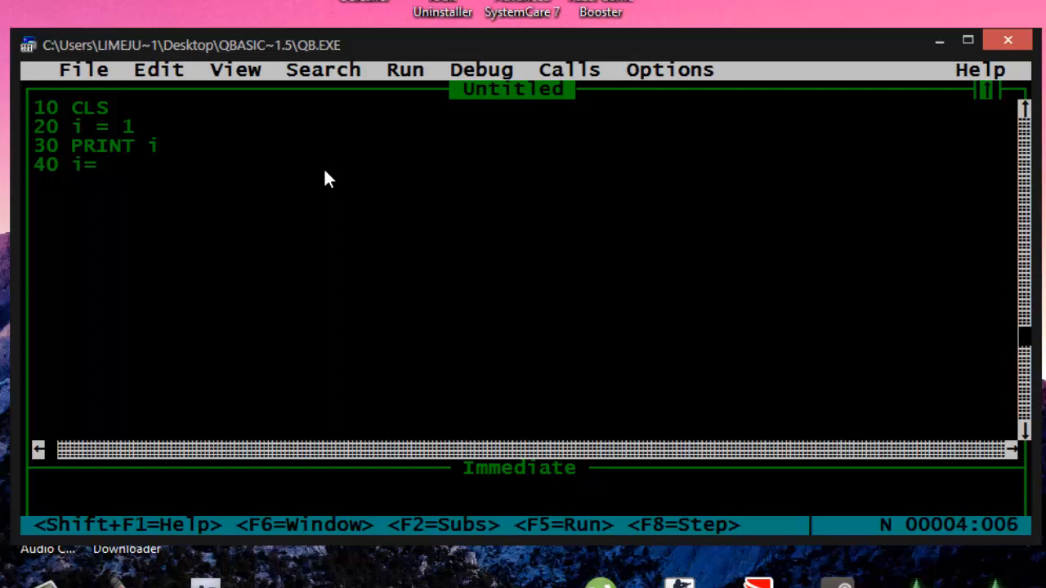
{"action": "type", "text": "i+"}
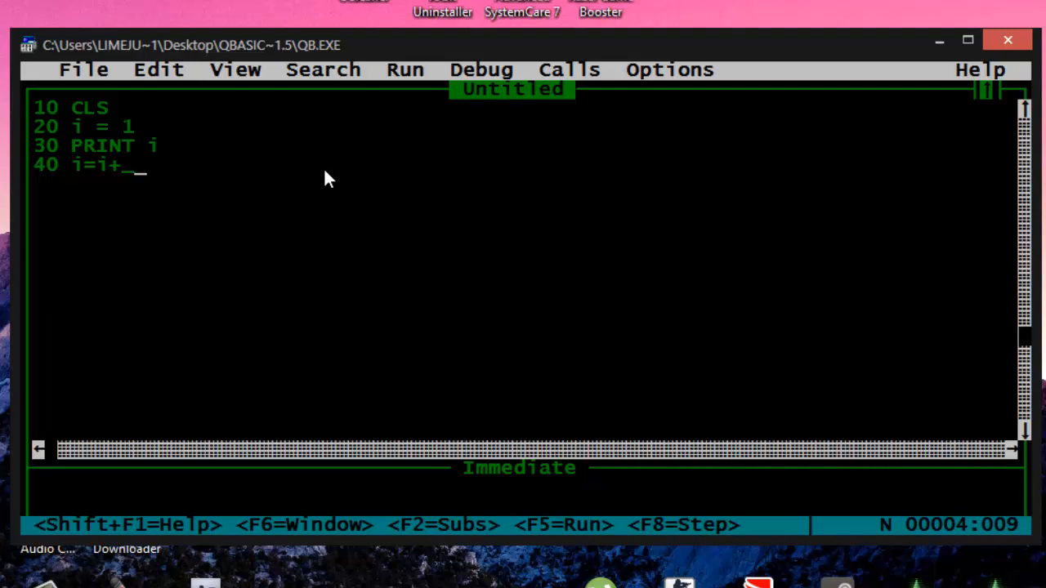
{"action": "type", "text": "1"}
{"action": "left_click", "coordinate": [523, 183]}
{"action": "type", "text": "50 gotro"}
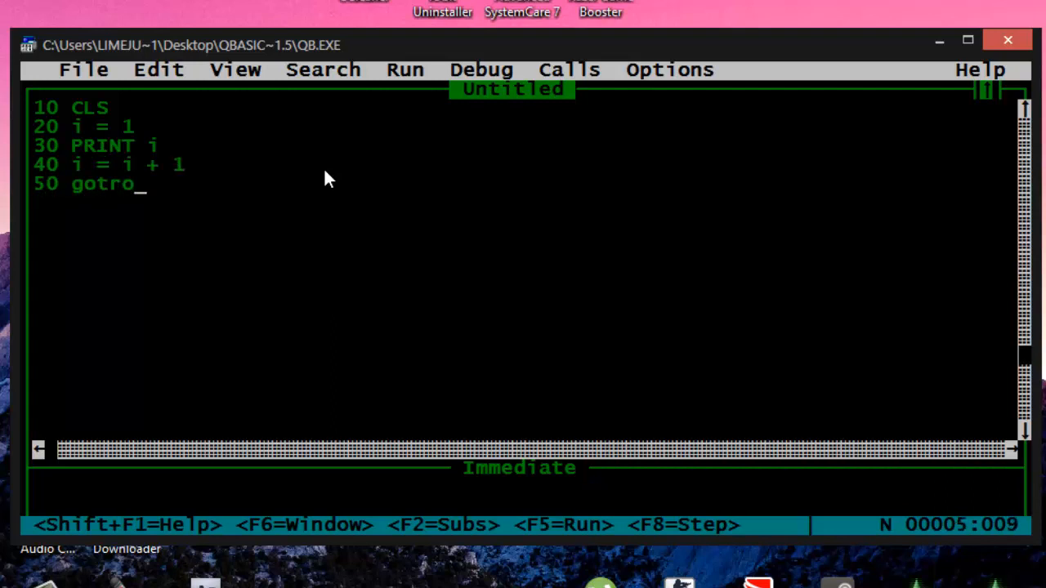
Step: Finish the loop with 50 GOTO 30 and 60 END
{"action": "key", "text": "Backspace"}
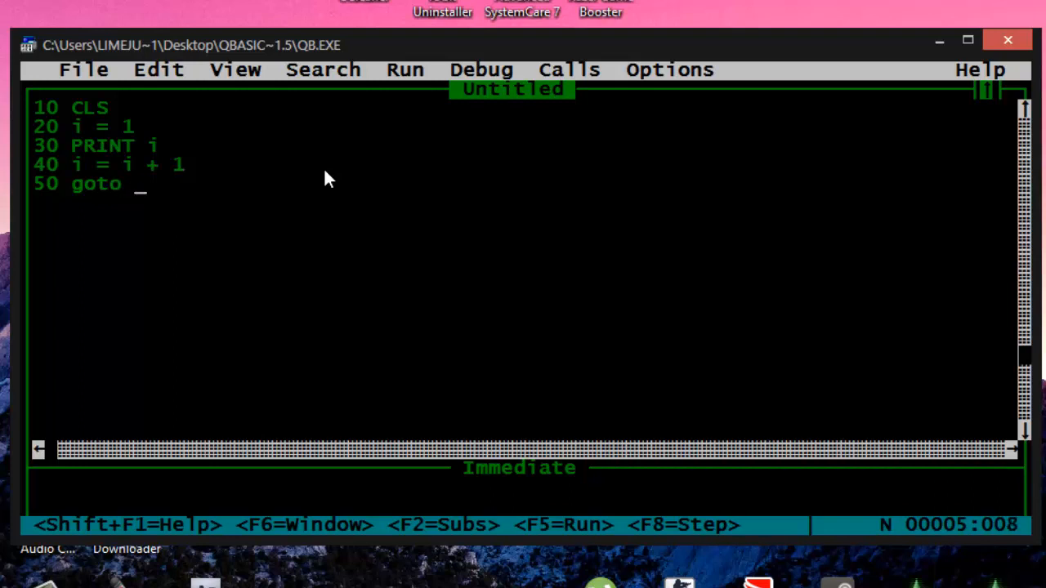
{"action": "type", "text": "30"}
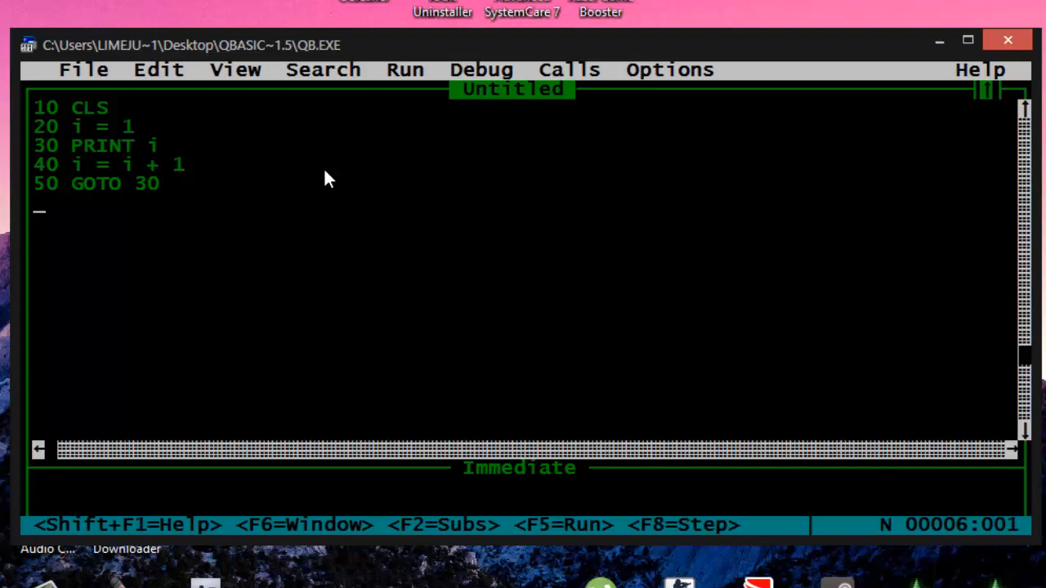
{"action": "type", "text": "60 END"}
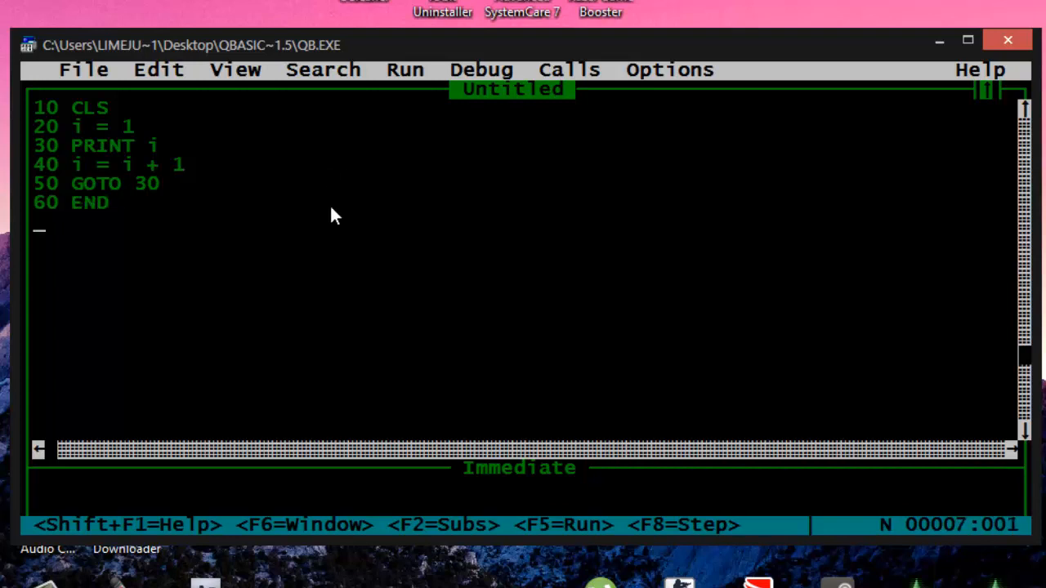
{"action": "mouse_move", "coordinate": [344, 248]}
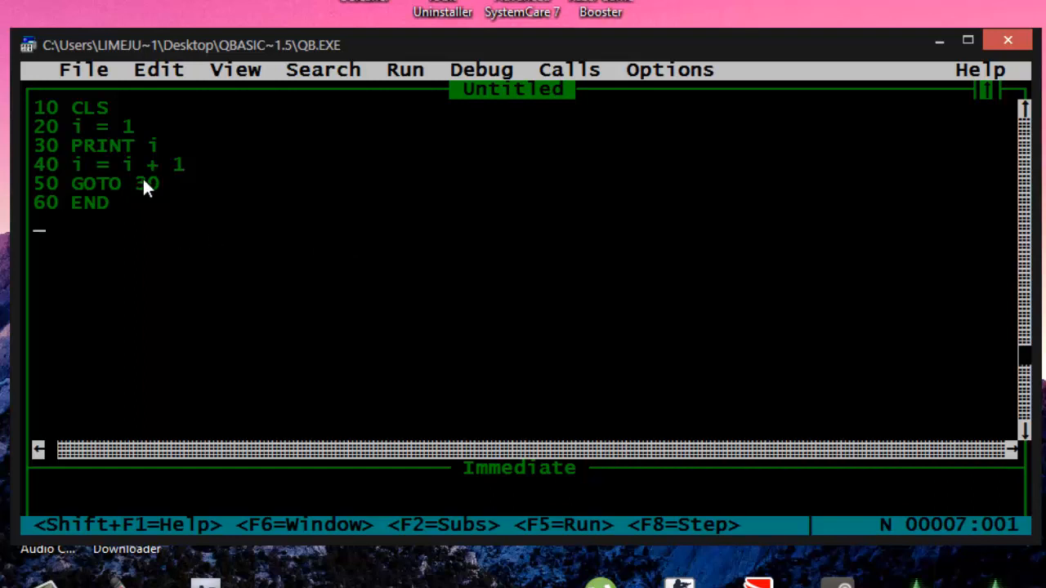
{"action": "mouse_move", "coordinate": [494, 135]}
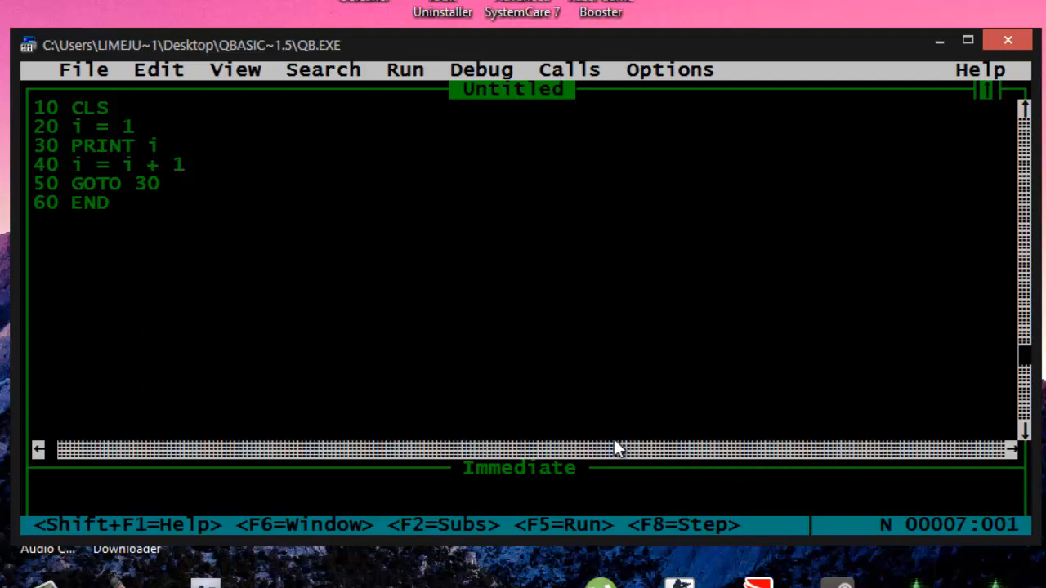
{"action": "mouse_move", "coordinate": [82, 138]}
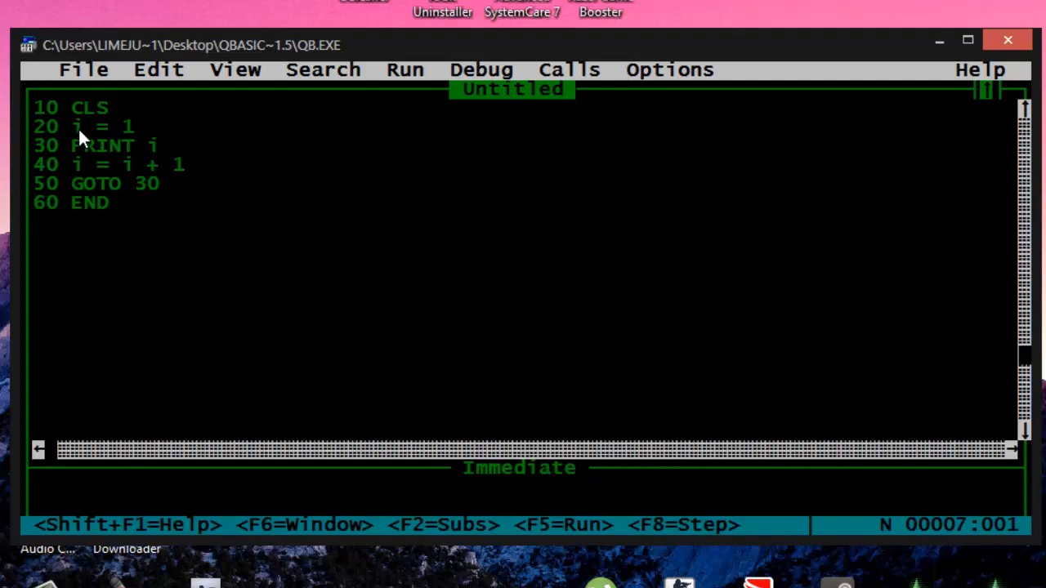
{"action": "mouse_move", "coordinate": [160, 123]}
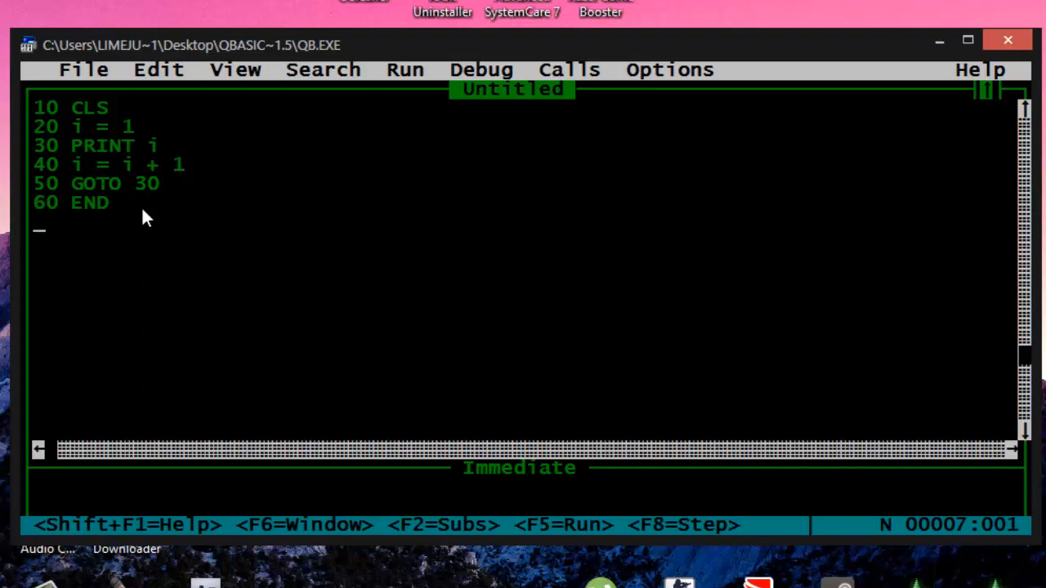
{"action": "mouse_move", "coordinate": [124, 152]}
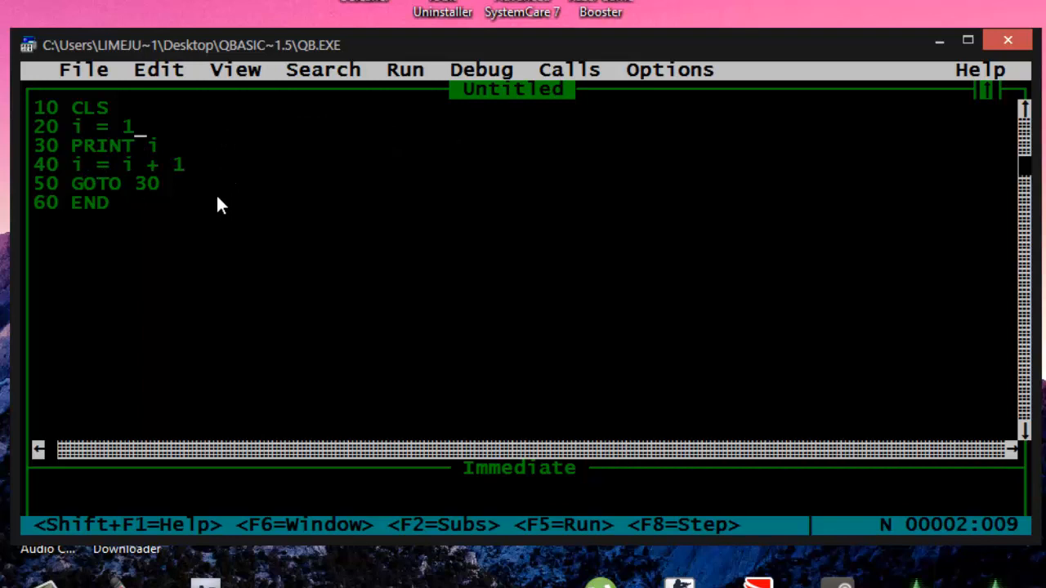
{"action": "mouse_move", "coordinate": [155, 155]}
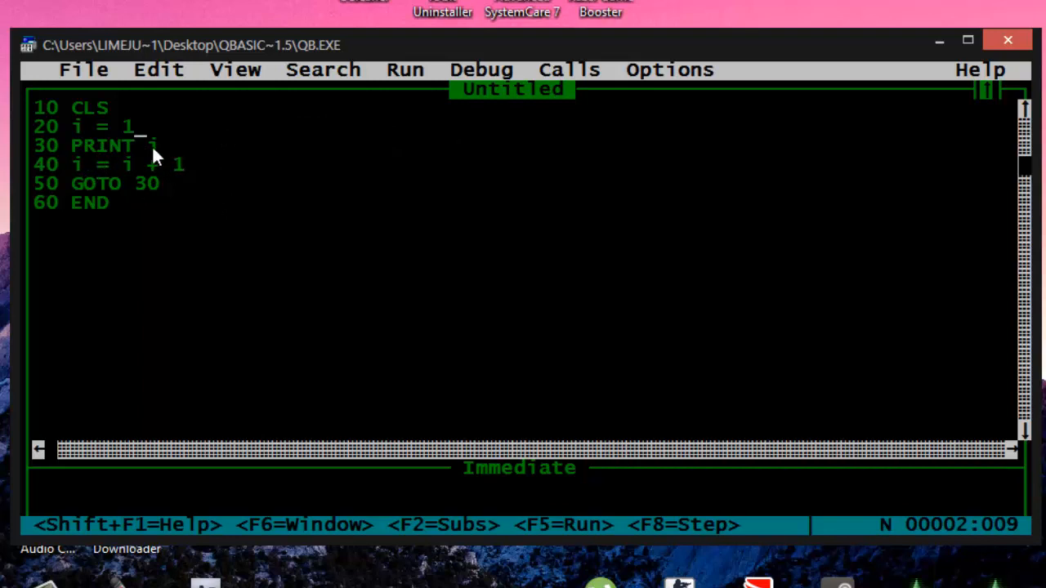
{"action": "mouse_move", "coordinate": [108, 173]}
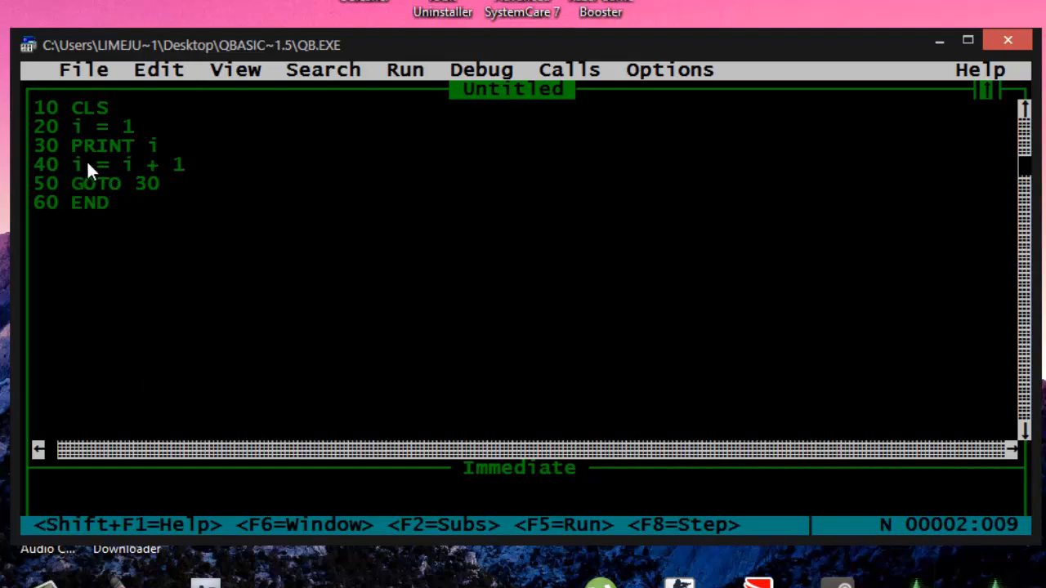
{"action": "mouse_move", "coordinate": [261, 178]}
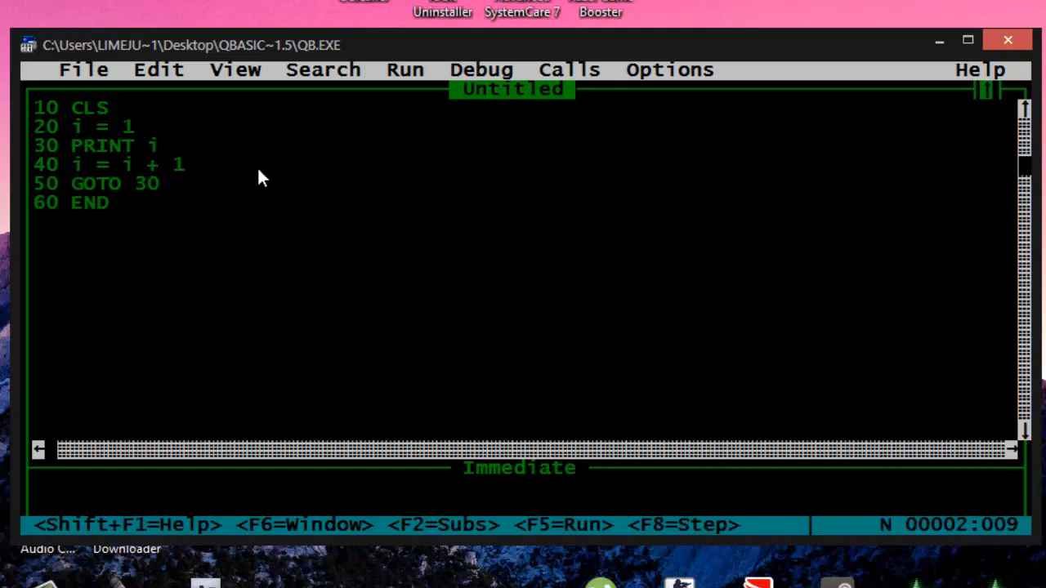
{"action": "mouse_move", "coordinate": [271, 178]}
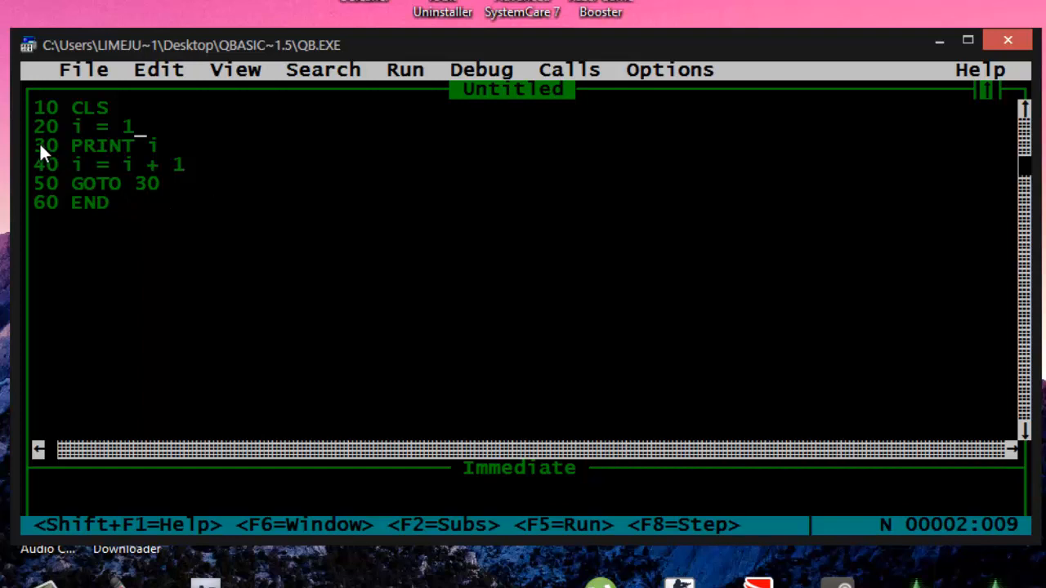
{"action": "mouse_move", "coordinate": [180, 161]}
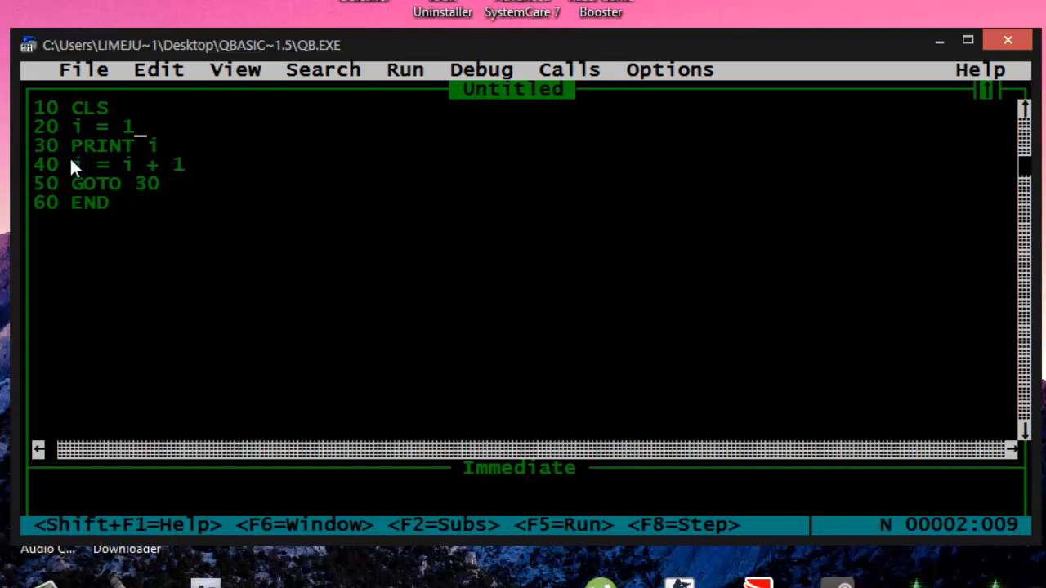
{"action": "mouse_move", "coordinate": [134, 166]}
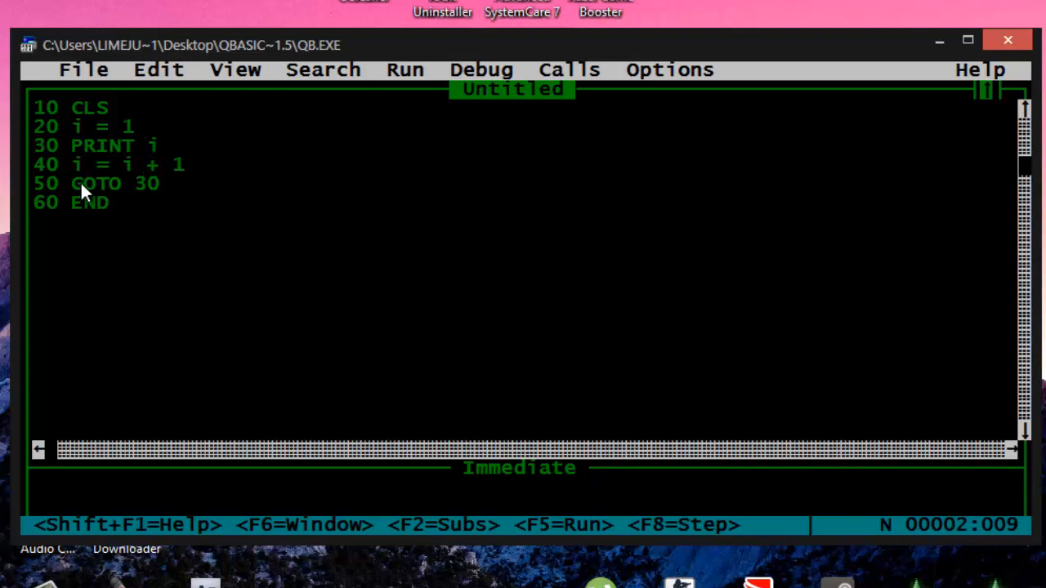
{"action": "mouse_move", "coordinate": [227, 76]}
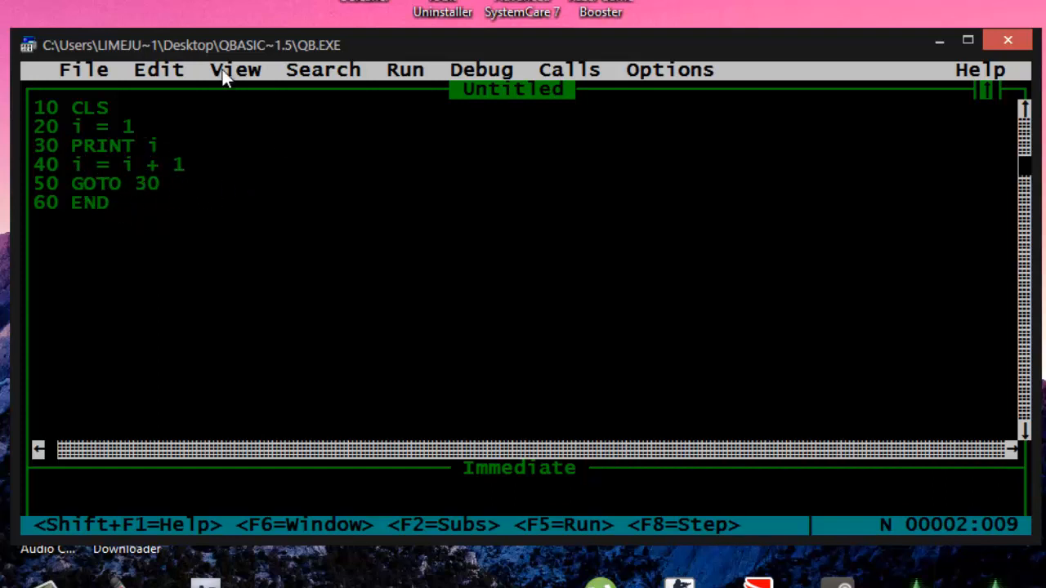
{"action": "mouse_move", "coordinate": [284, 268]}
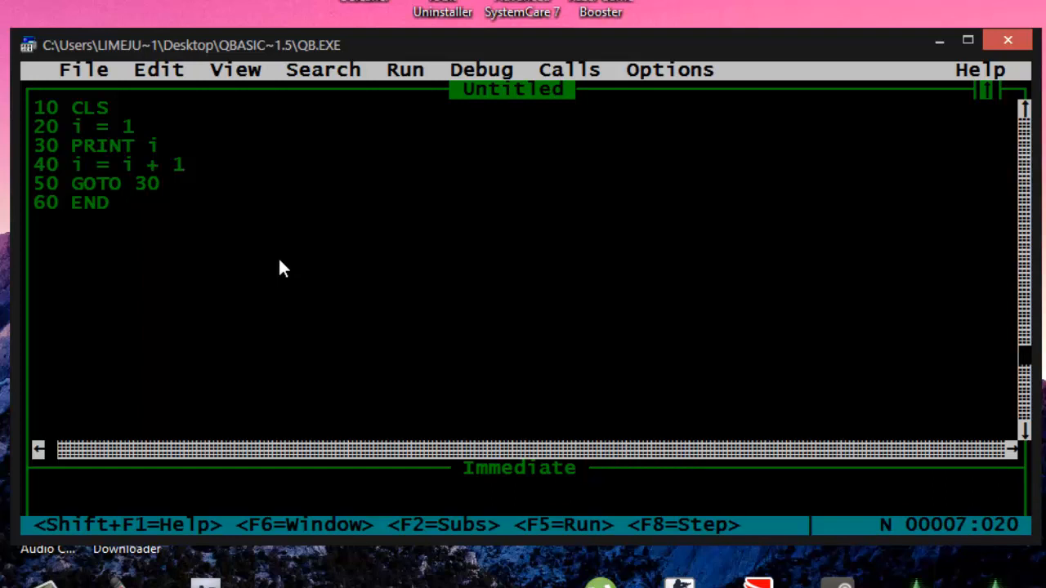
Step: Run the program so the output screen fills with ever-increasing numbers
{"action": "key", "text": "F5"}
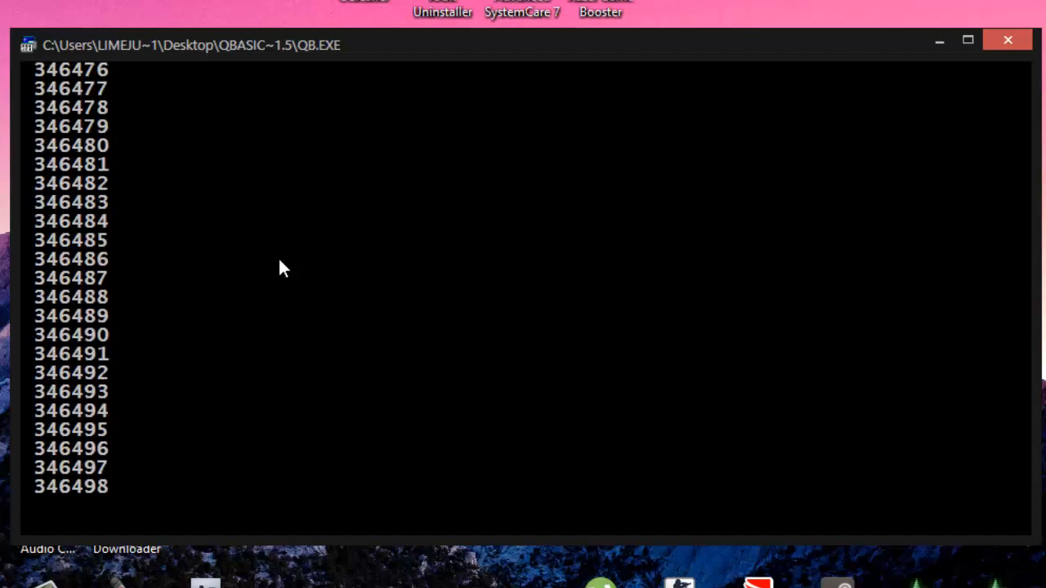